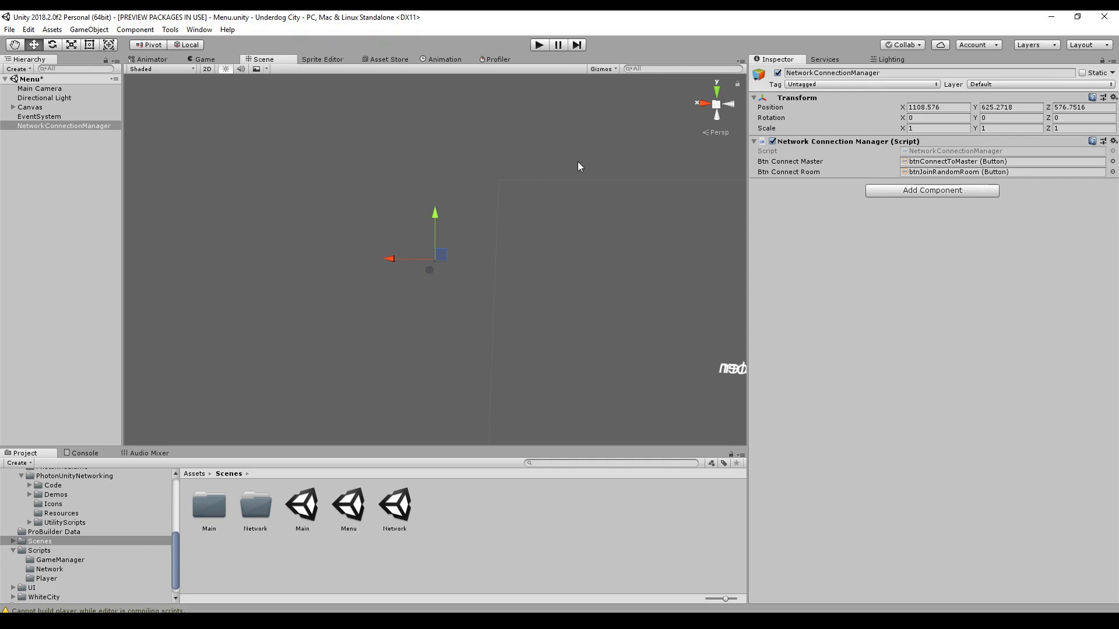
Add the Photon Lag Simulation Gui component to the connection manager and enable Simulate in play
left_click(931, 190)
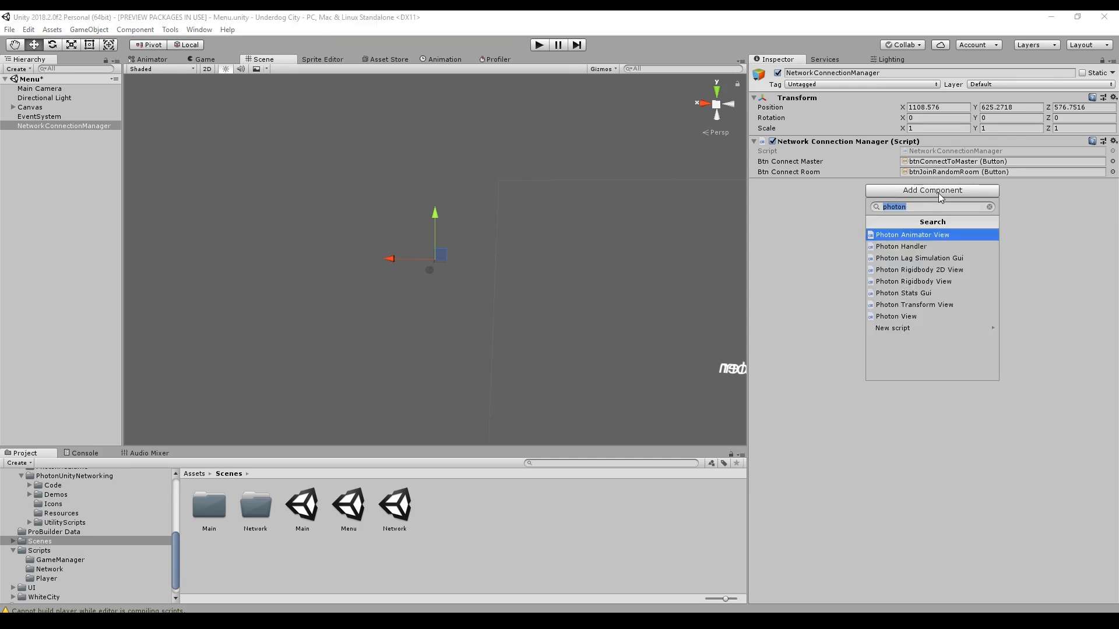
mouse_move(919, 257)
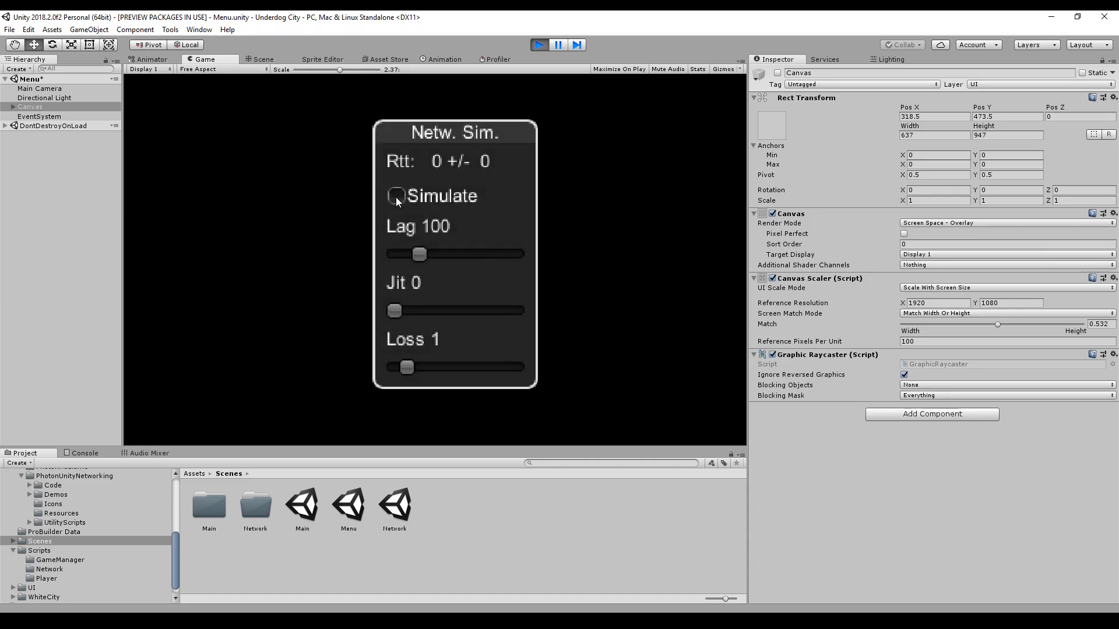
left_click(395, 196)
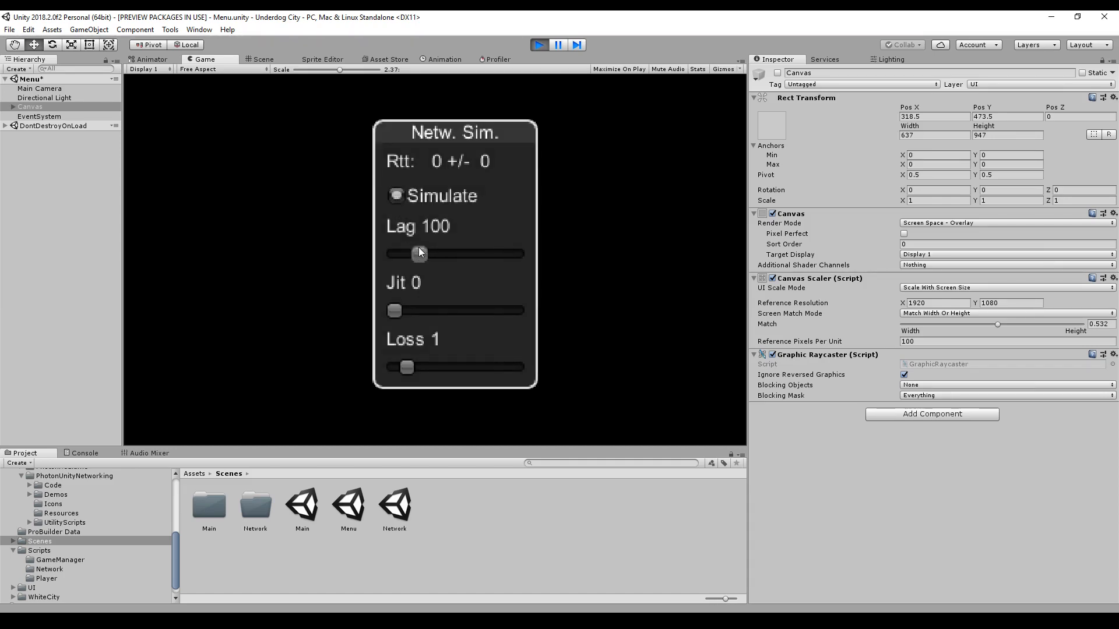
mouse_move(420, 255)
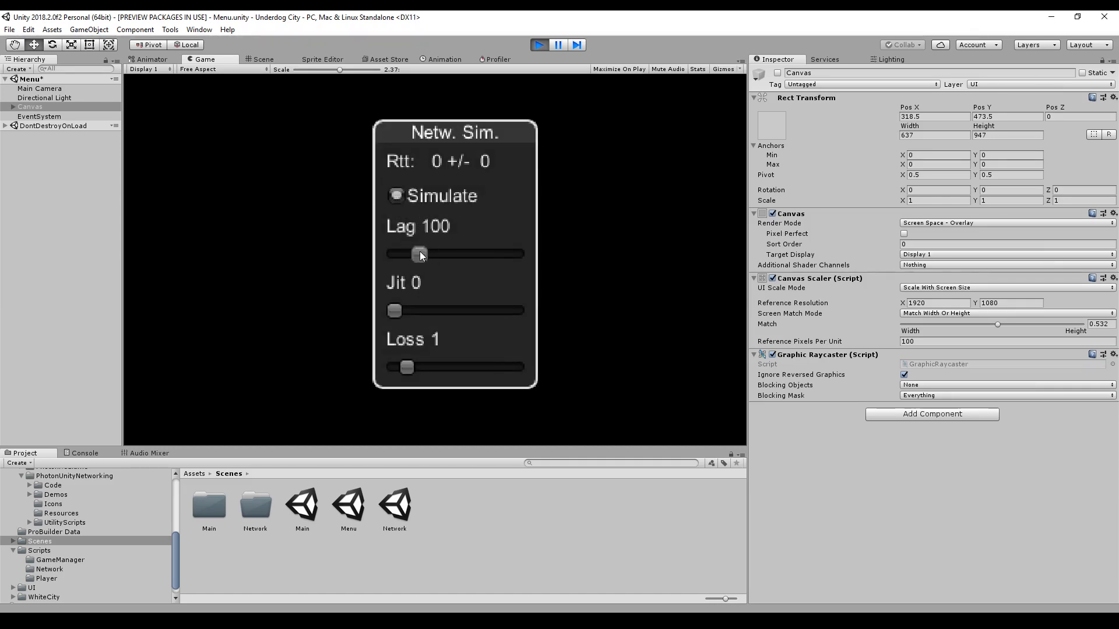
Set the simulated lag to 311, jitter to about 45 and packet loss to 4
left_click_drag(418, 254, 434, 253)
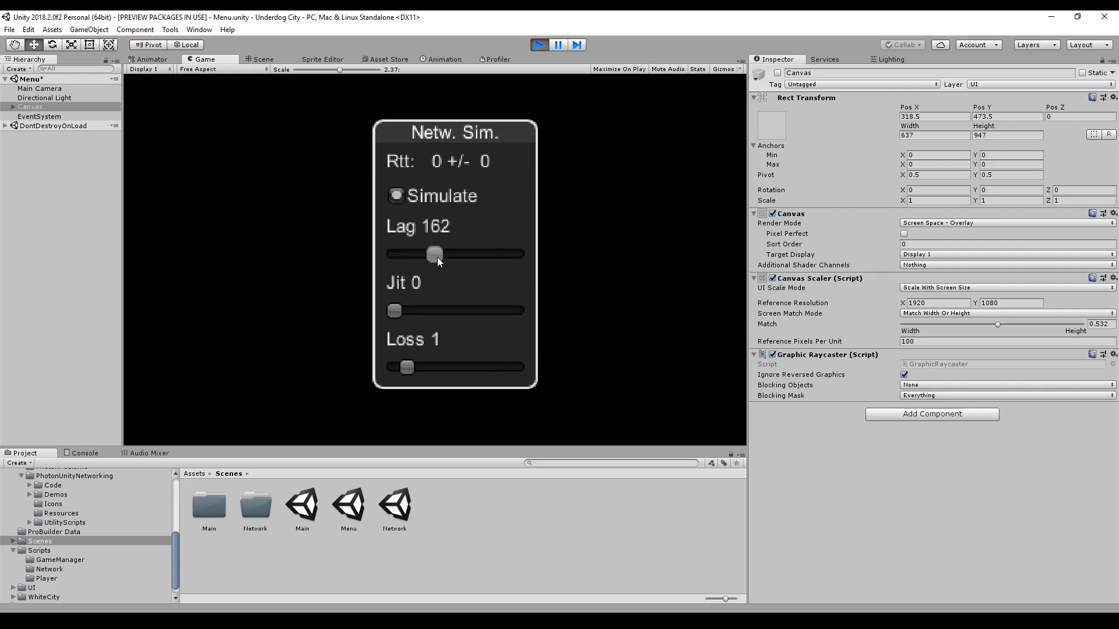
left_click_drag(434, 254, 461, 254)
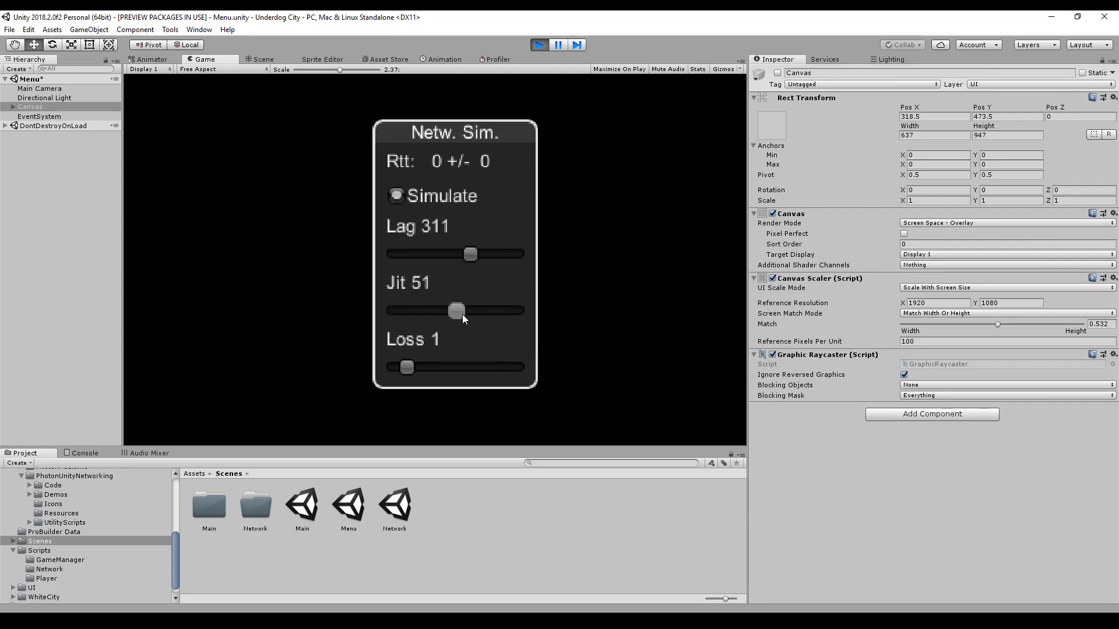
left_click_drag(457, 310, 451, 311)
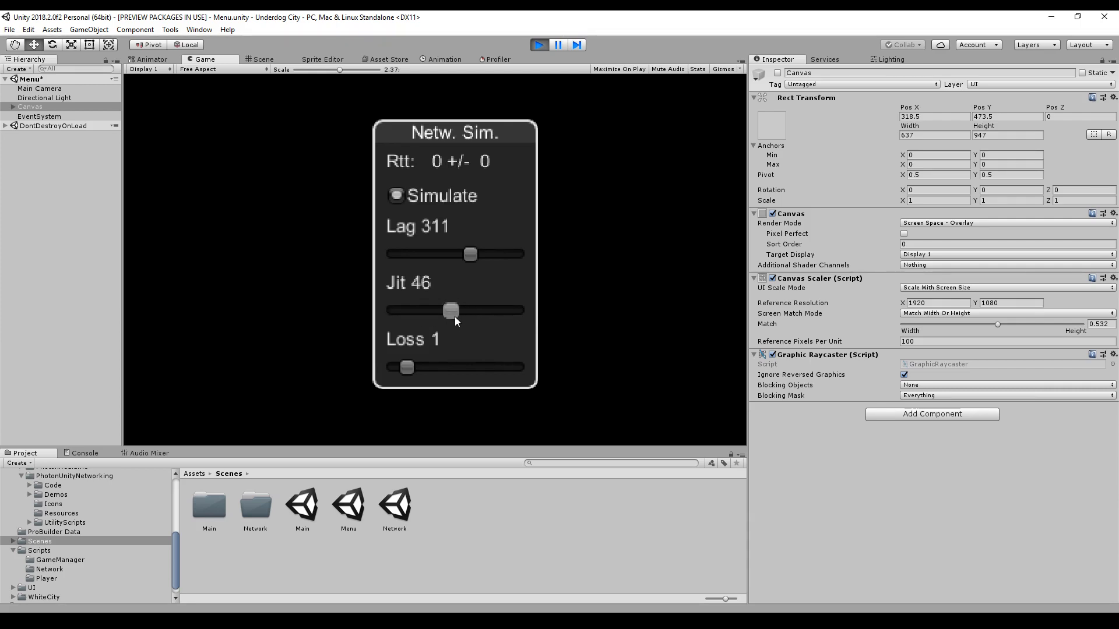
left_click_drag(450, 310, 448, 309)
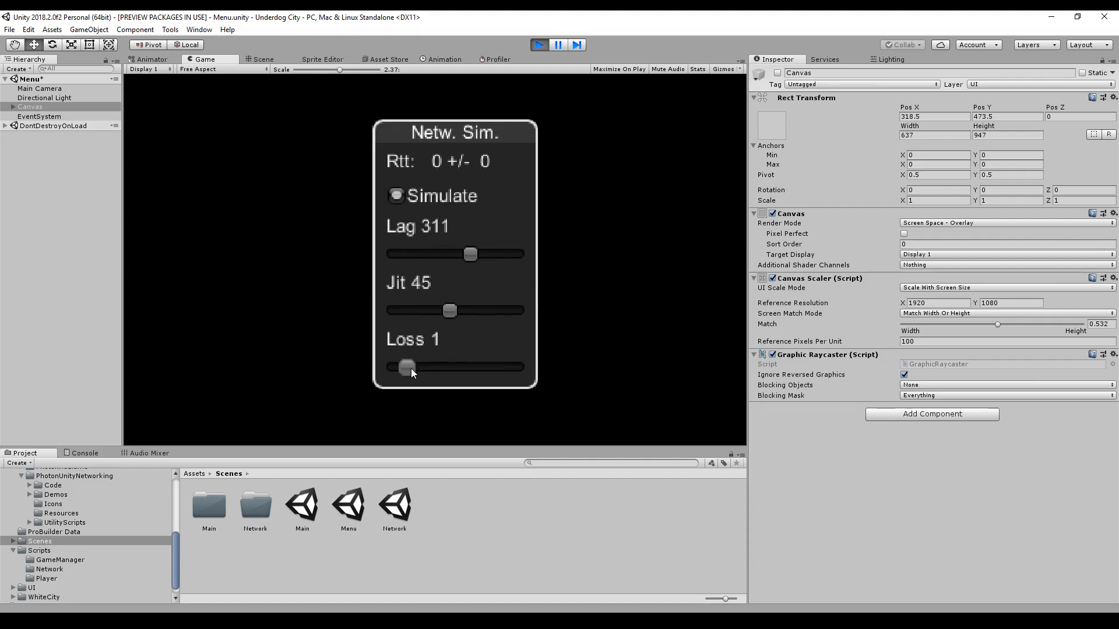
left_click_drag(407, 366, 442, 367)
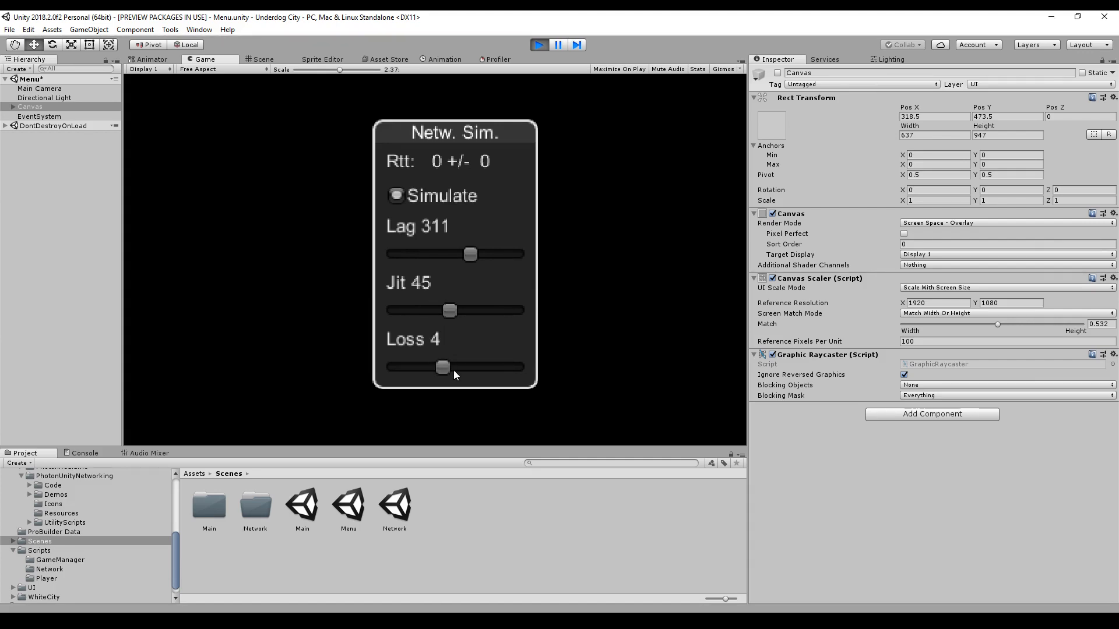
left_click_drag(442, 366, 419, 366)
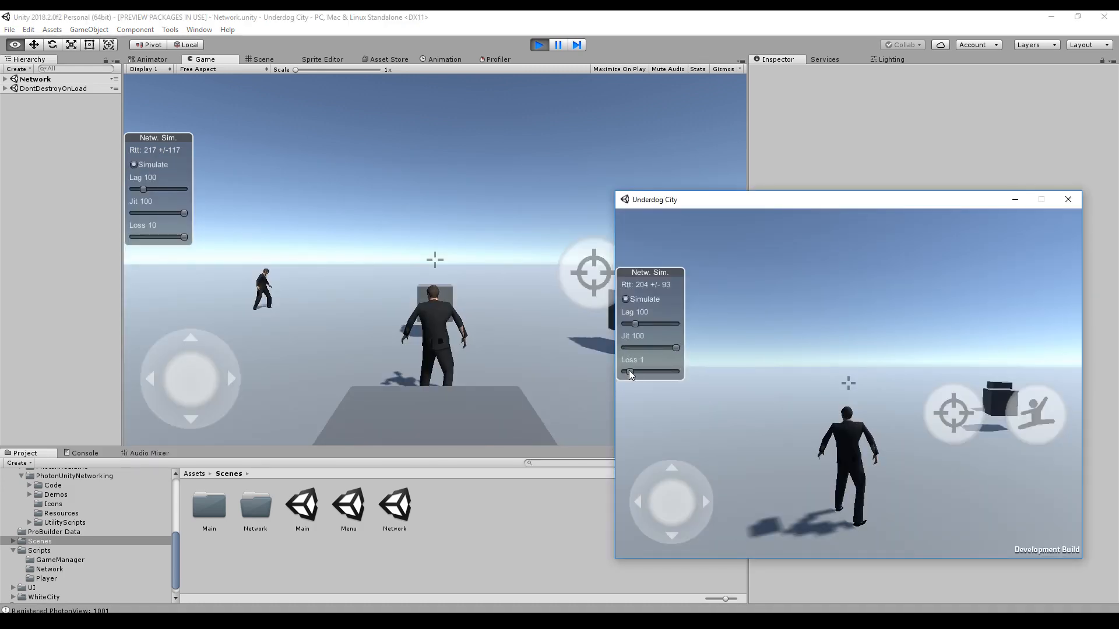
Raise the standalone build's simulated packet loss to 10 and lag to 173
left_click_drag(633, 324, 645, 323)
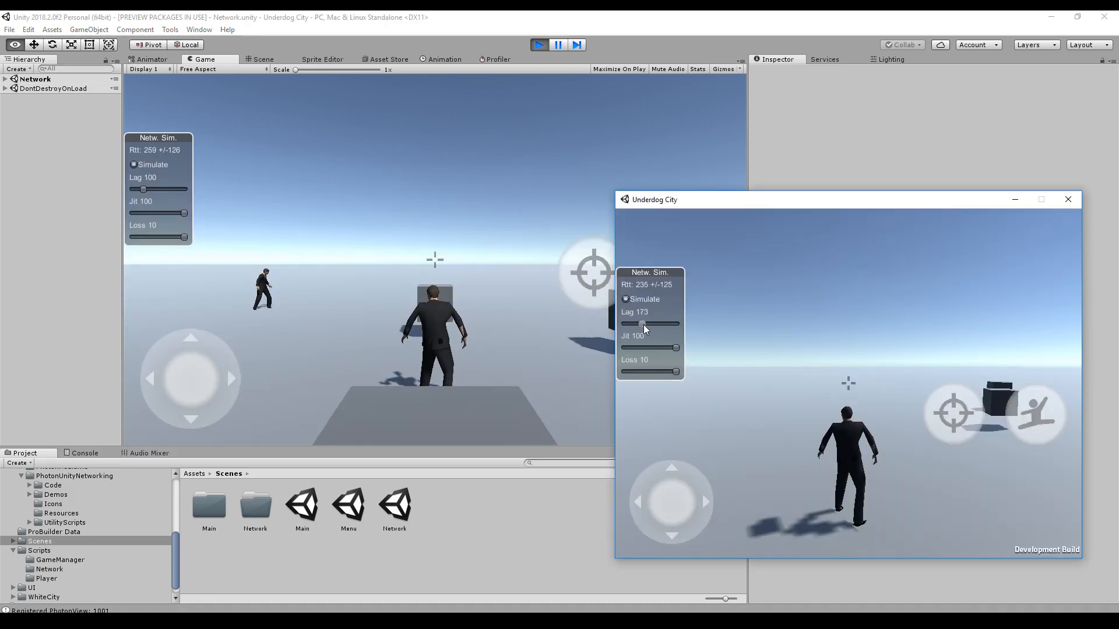
left_click(1066, 199)
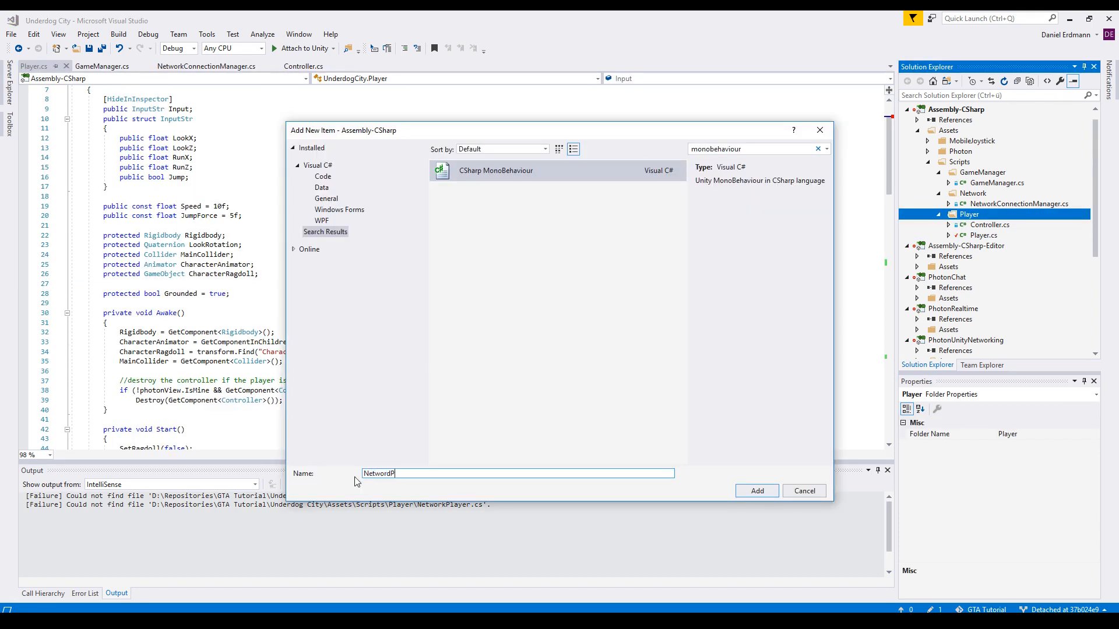
Create the NetworkPlayer MonoBehaviour script in the Player folder and return to Player.cs
left_click(755, 491)
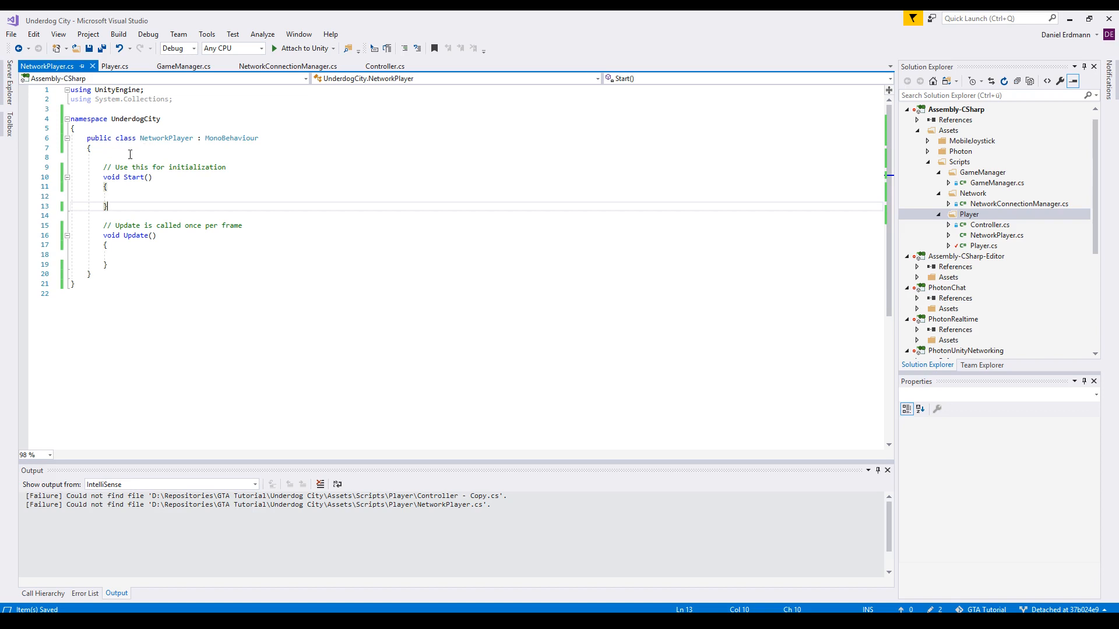
left_click(107, 157)
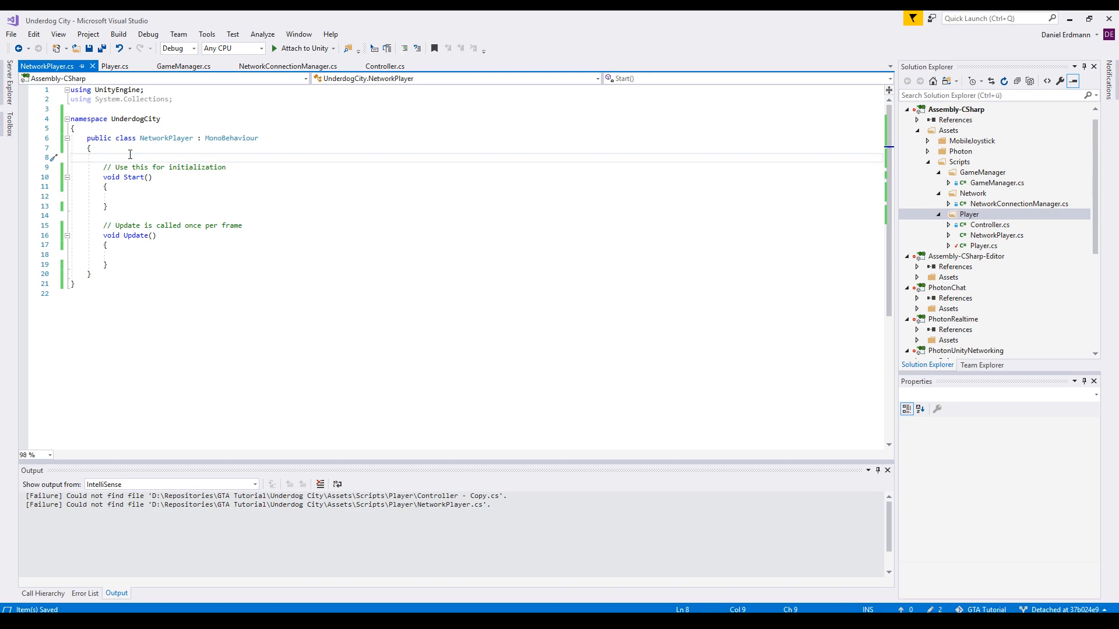
left_click(114, 66)
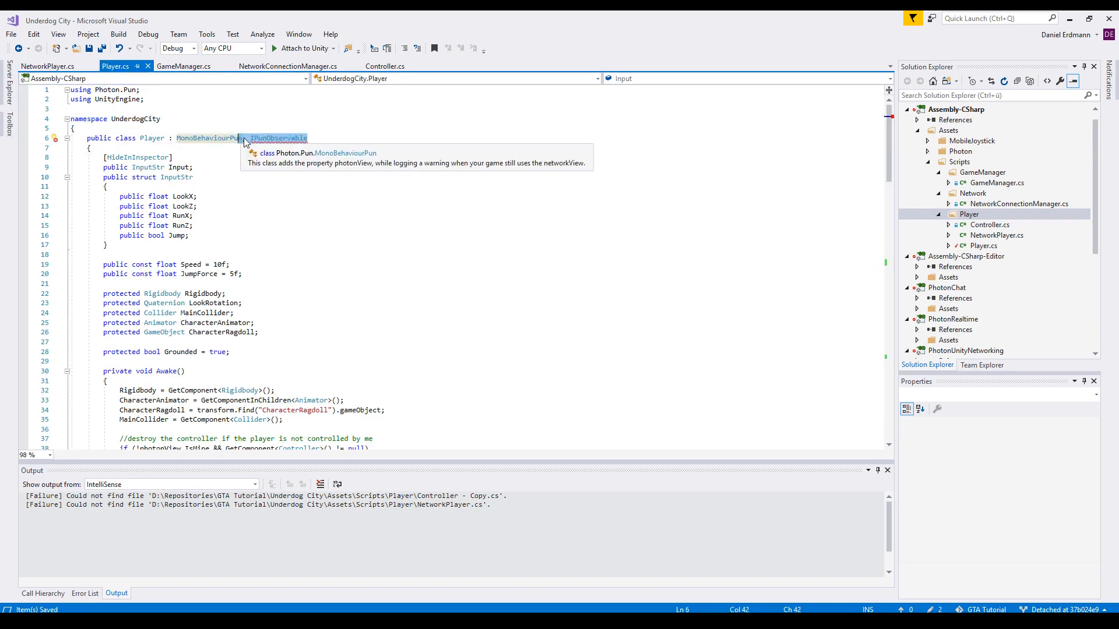
scroll("down", 3)
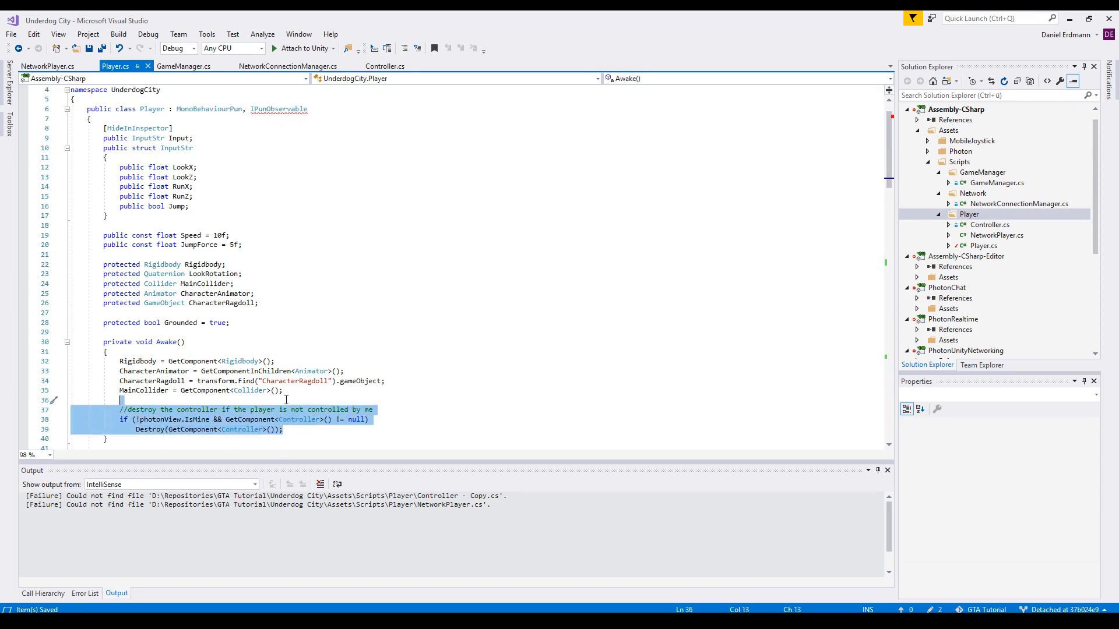
Make NetworkPlayer a MonoBehaviourPun, IPunObservable script with the controller-destroy check and OnPhotonSerializeView stub
left_click(47, 66)
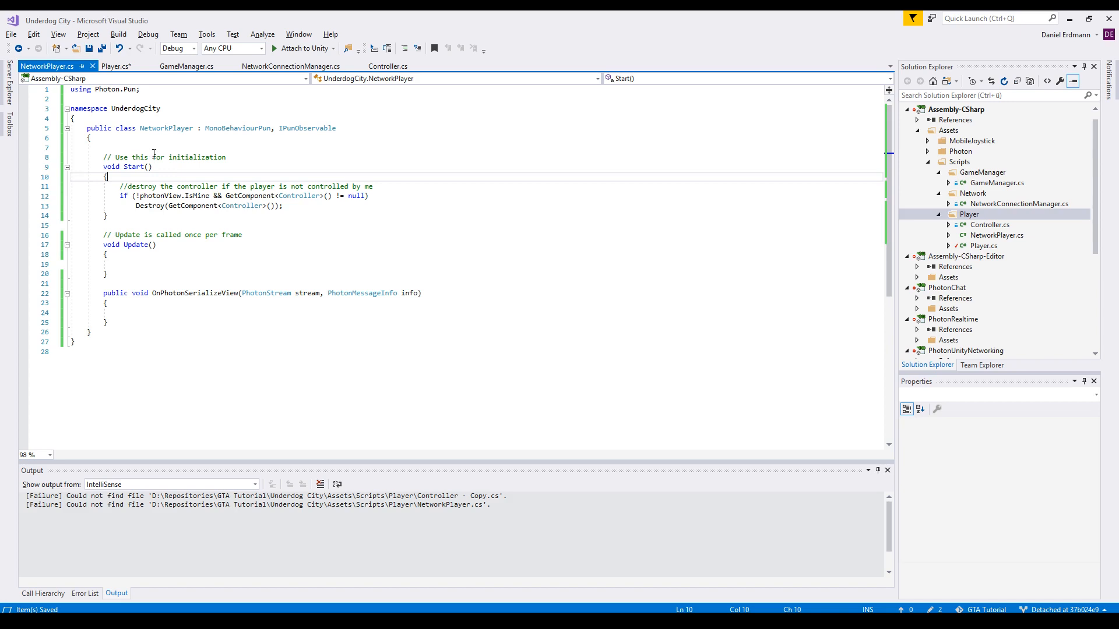
mouse_move(183, 171)
type("Player = GetComponent<Player>();")
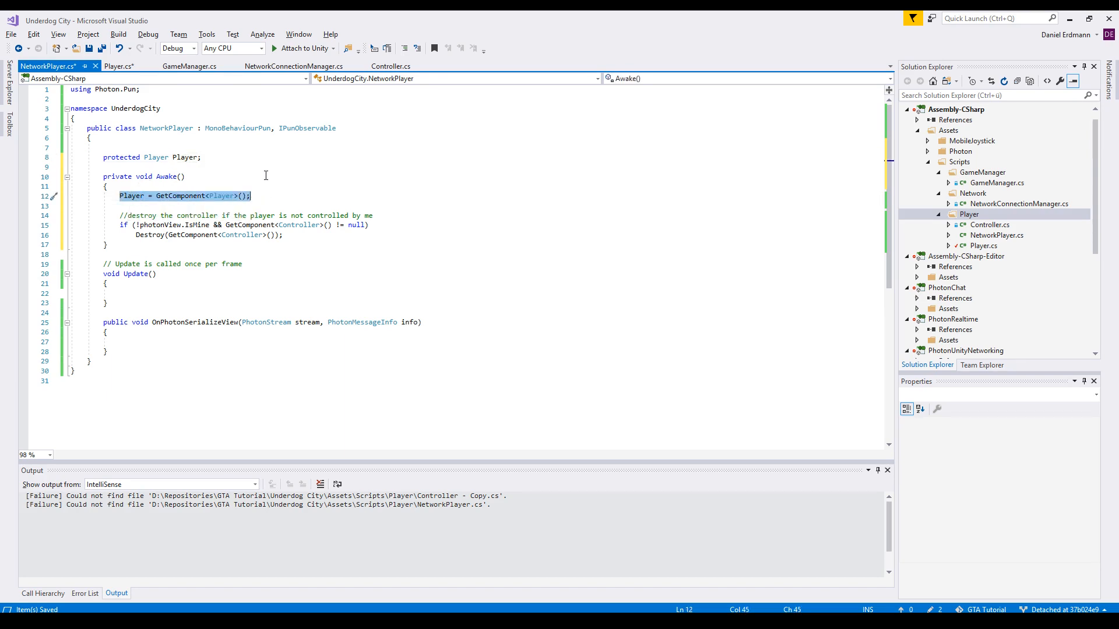
mouse_move(237, 198)
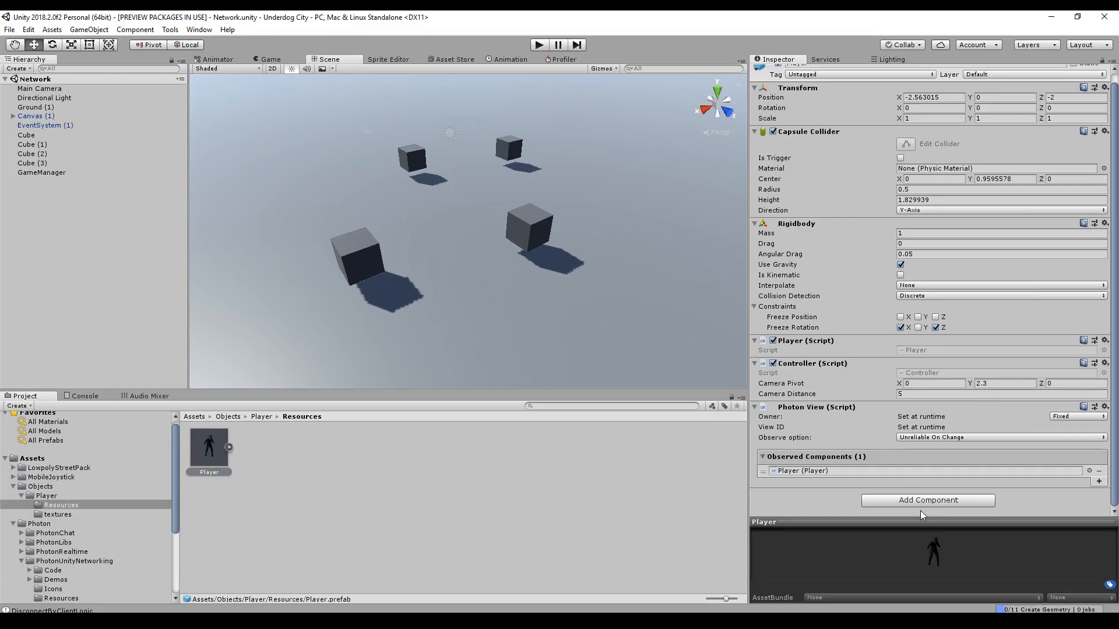
Attach the Network Player component to the Player prefab
type("network pl")
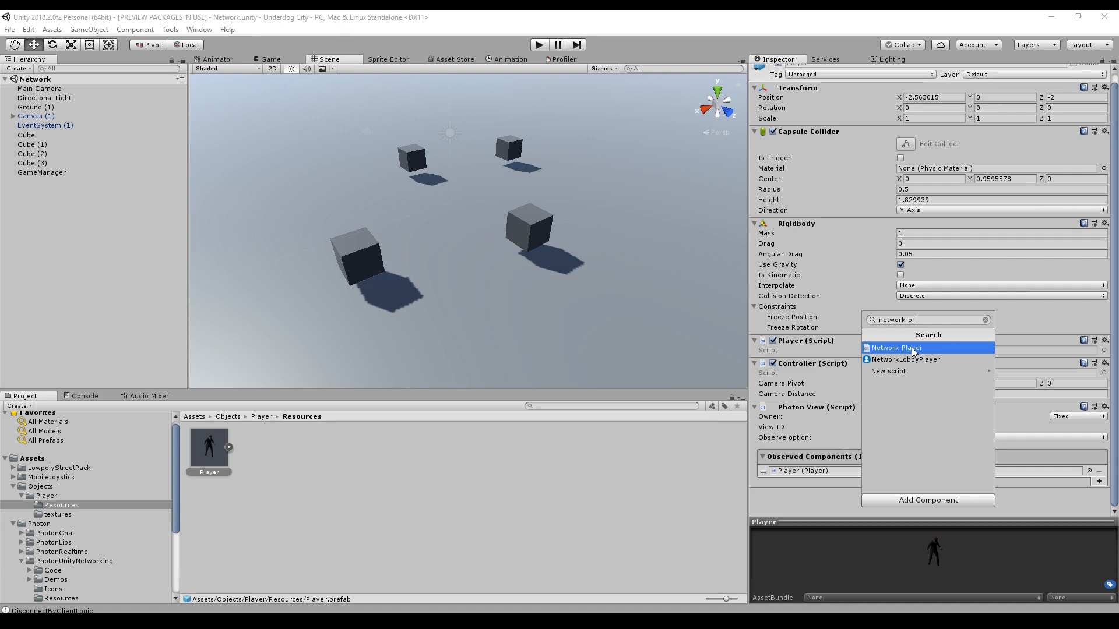
left_click(895, 348)
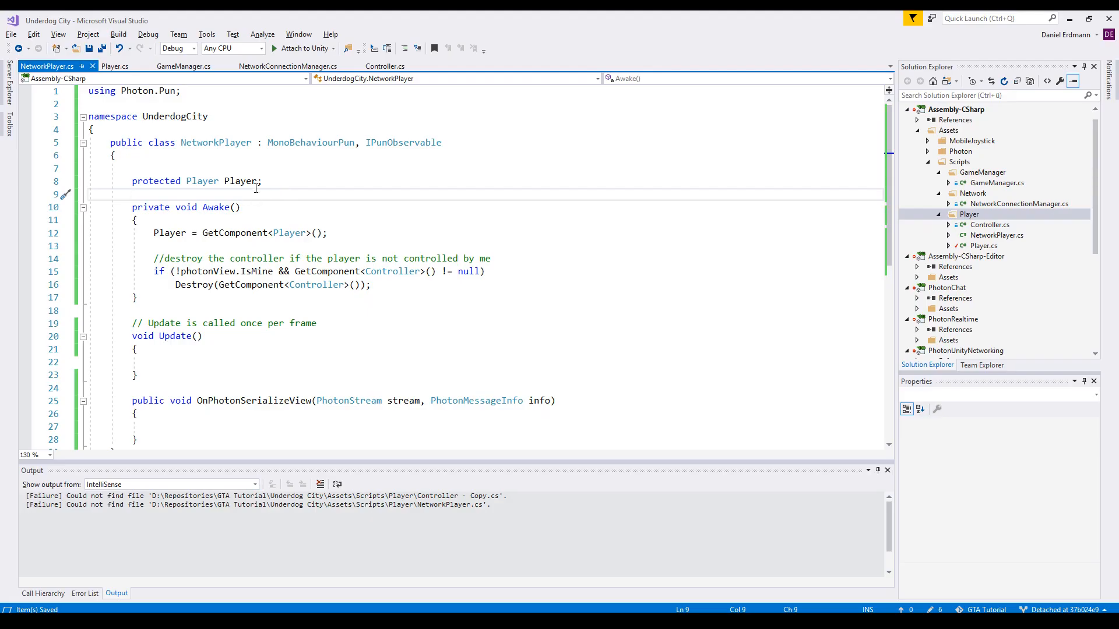
Declare the protected Vector3 RemotePlayerPosition field in NetworkPlayer
type("protected Vector3 RemotePlayerPosition;")
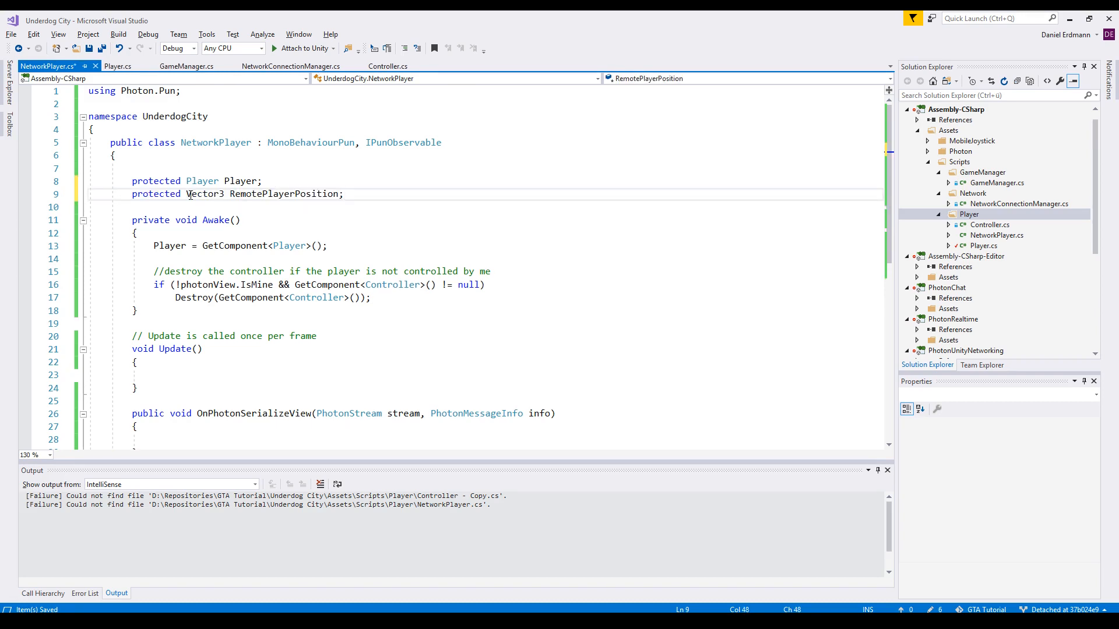
type("using UnityEngine;")
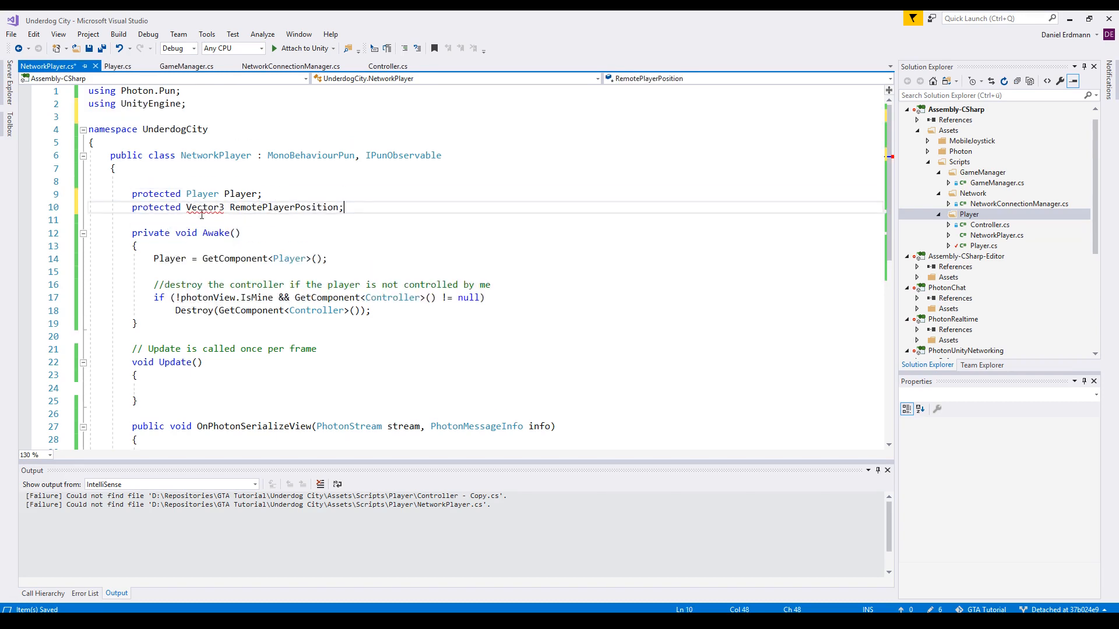
double_click(285, 207)
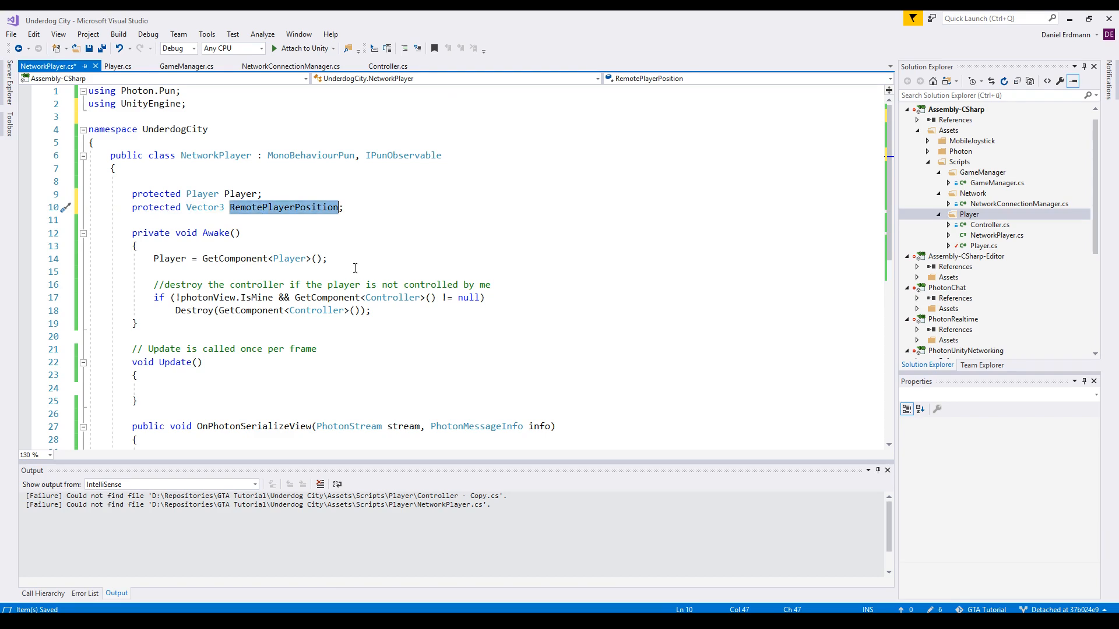
In OnPhotonSerializeView send transform.position when writing, else store ReceiveNext() as a Vector3
scroll("down", 3)
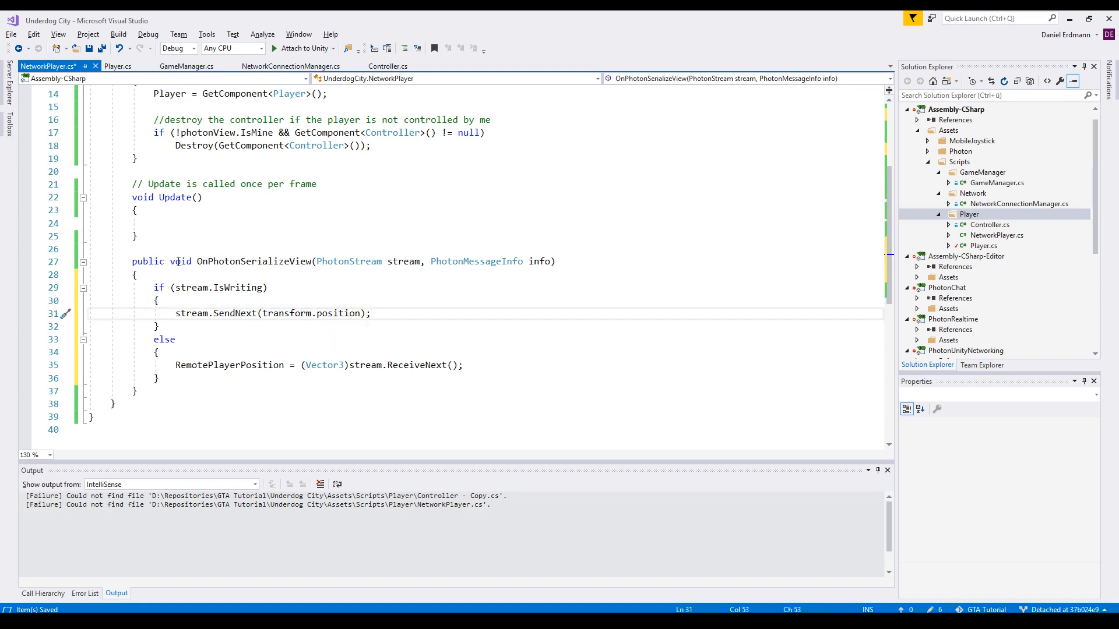
double_click(287, 313)
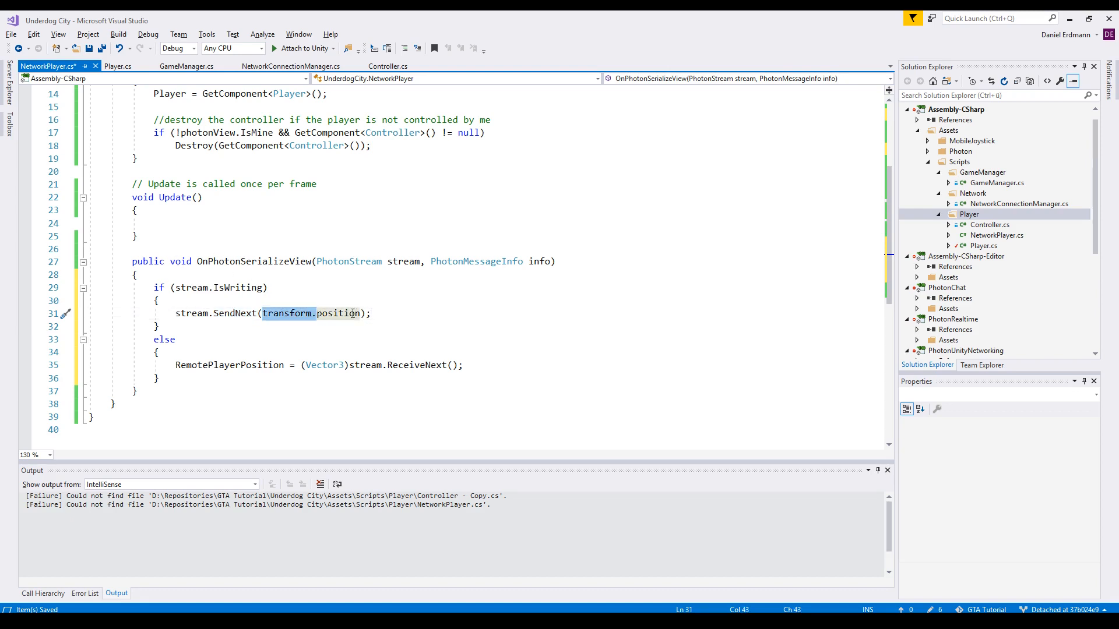
mouse_move(380, 308)
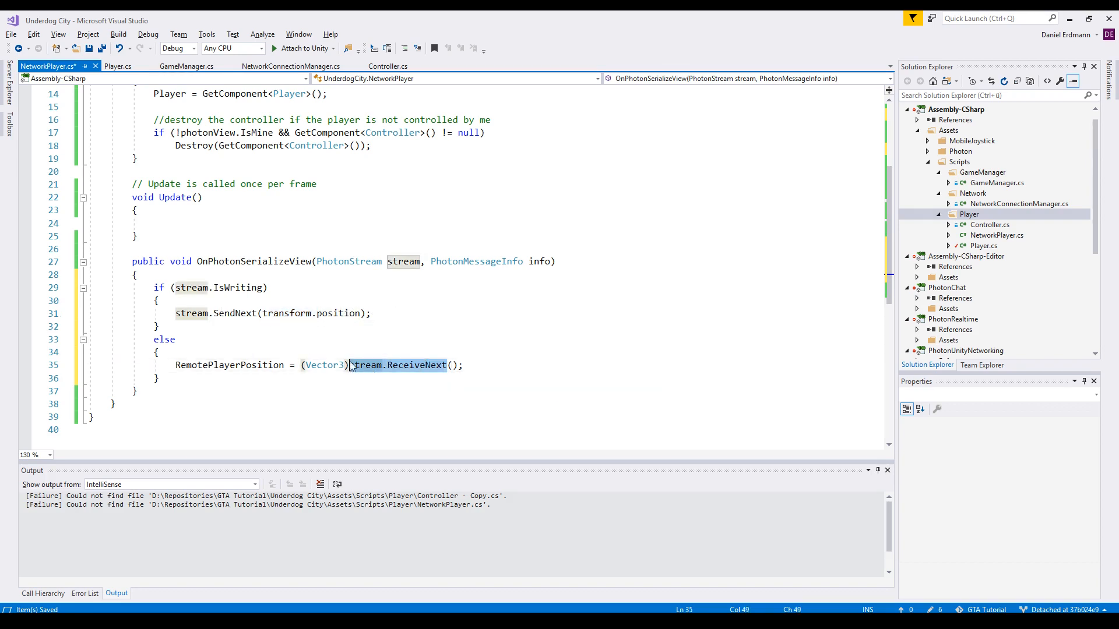
double_click(229, 364)
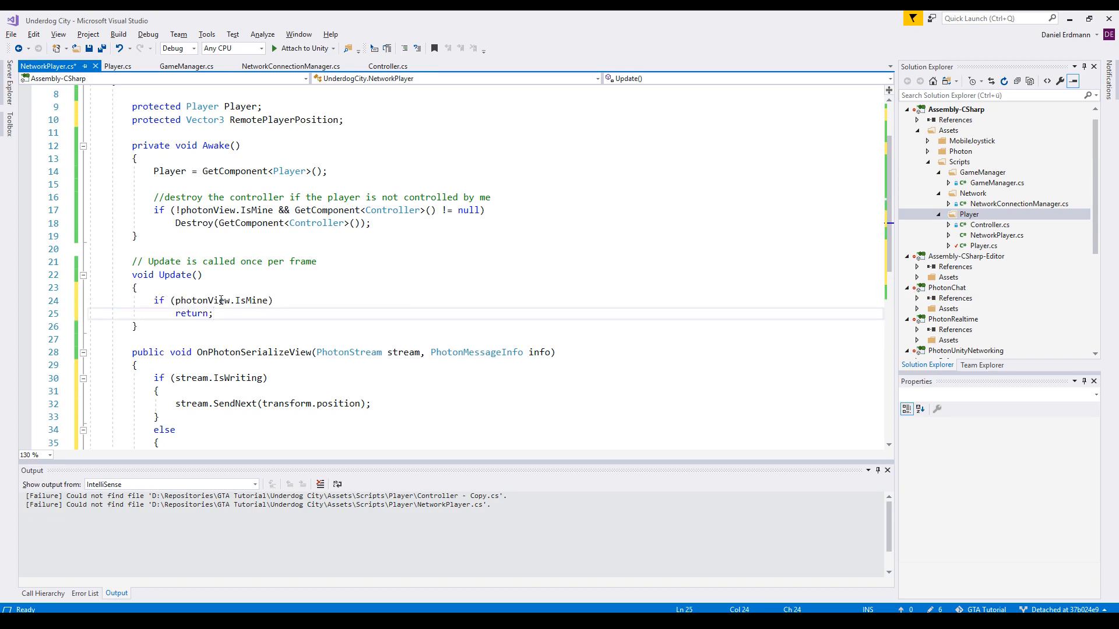
In Update return for the local player and compute LagDistance from RemotePlayerPosition minus transform.position
double_click(251, 301)
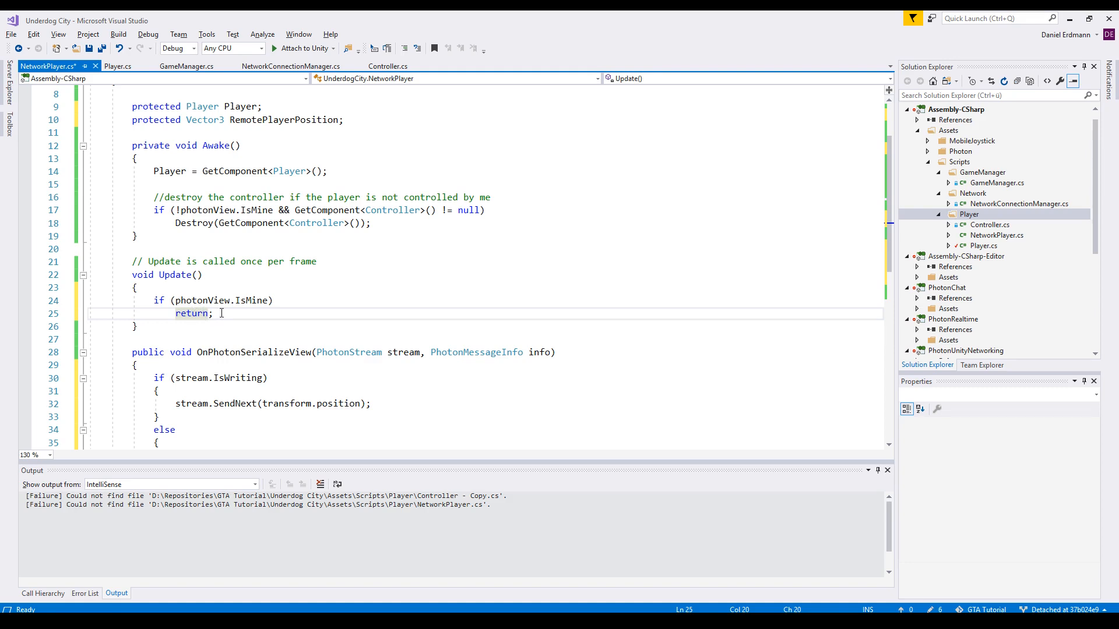
type("var LagDistance = RemotePlayerPosition - transform.position;")
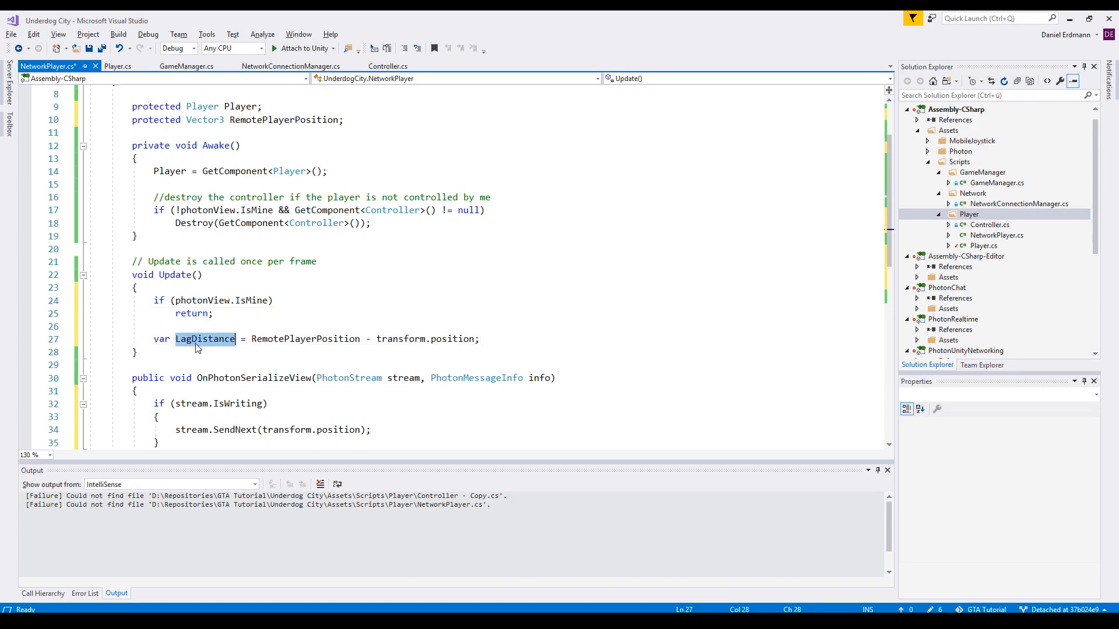
mouse_move(305, 339)
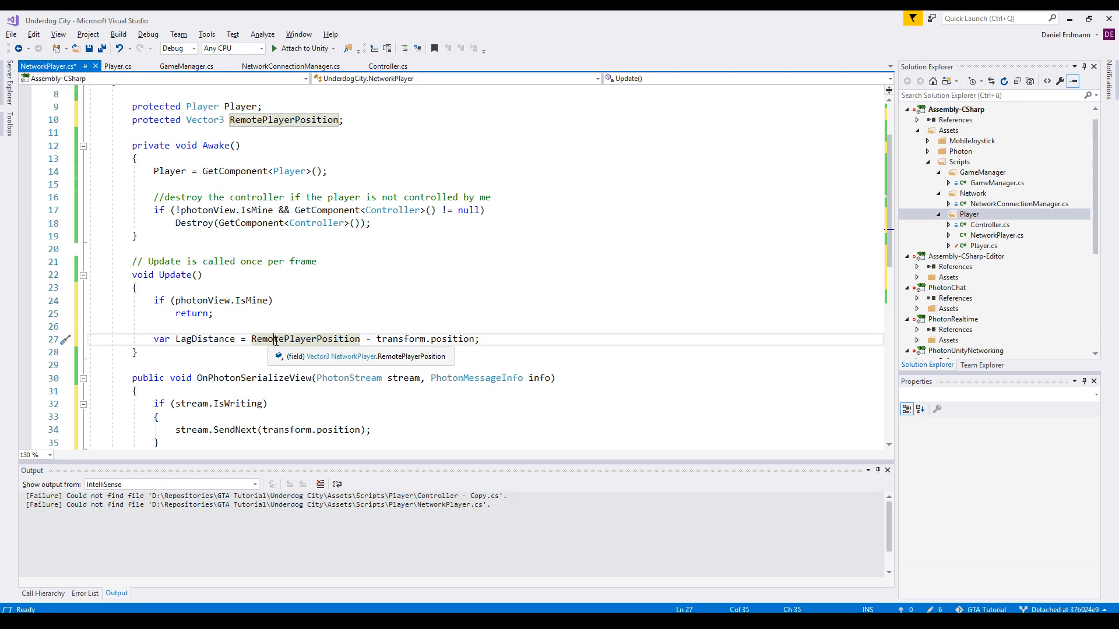
double_click(305, 339)
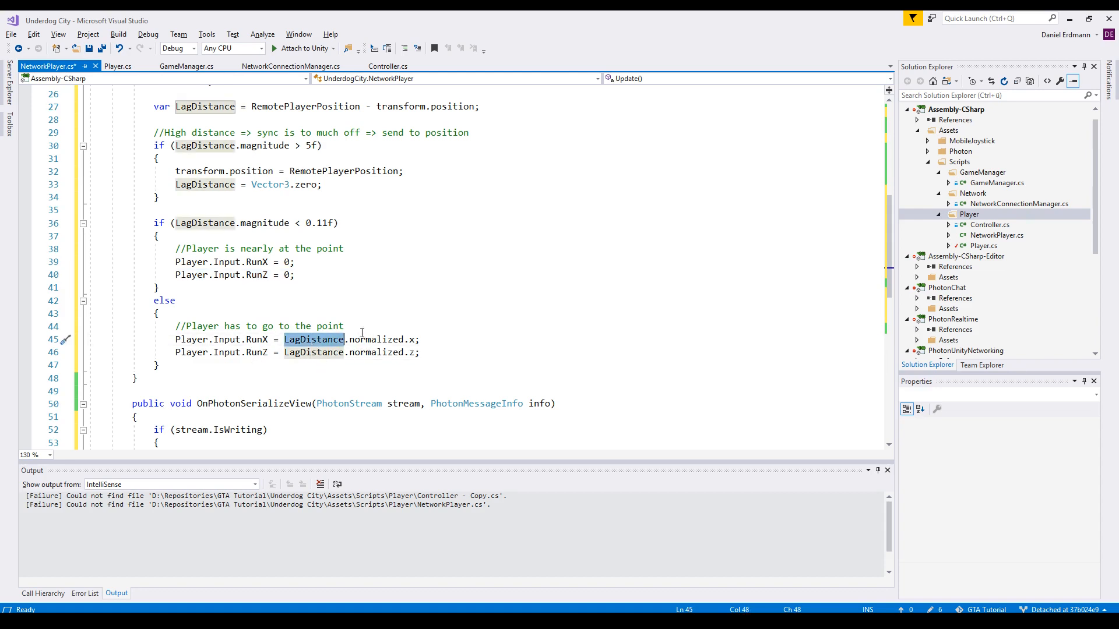
mouse_move(428, 339)
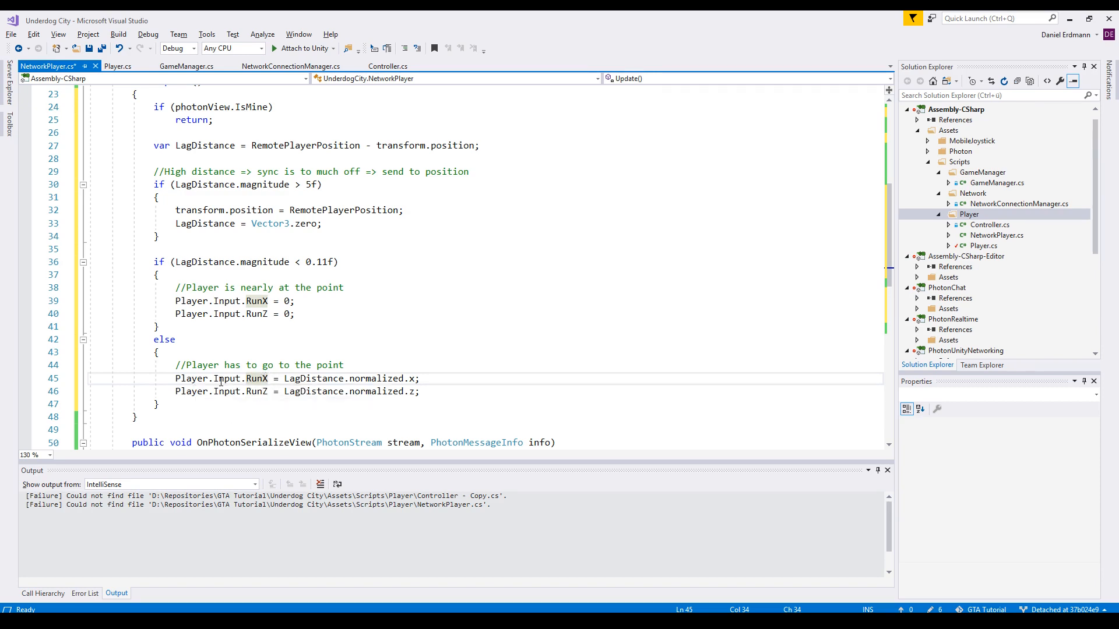
double_click(257, 378)
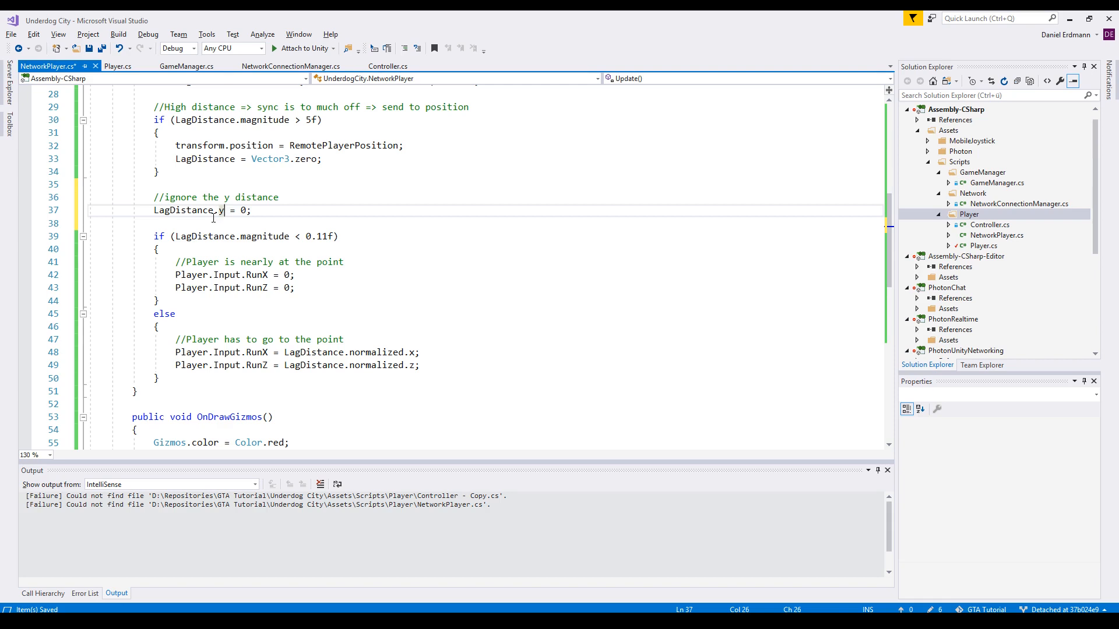
Zero LagDistance.y and set Jump when RemotePlayerPosition is over 0.2 higher than transform.position
double_click(242, 210)
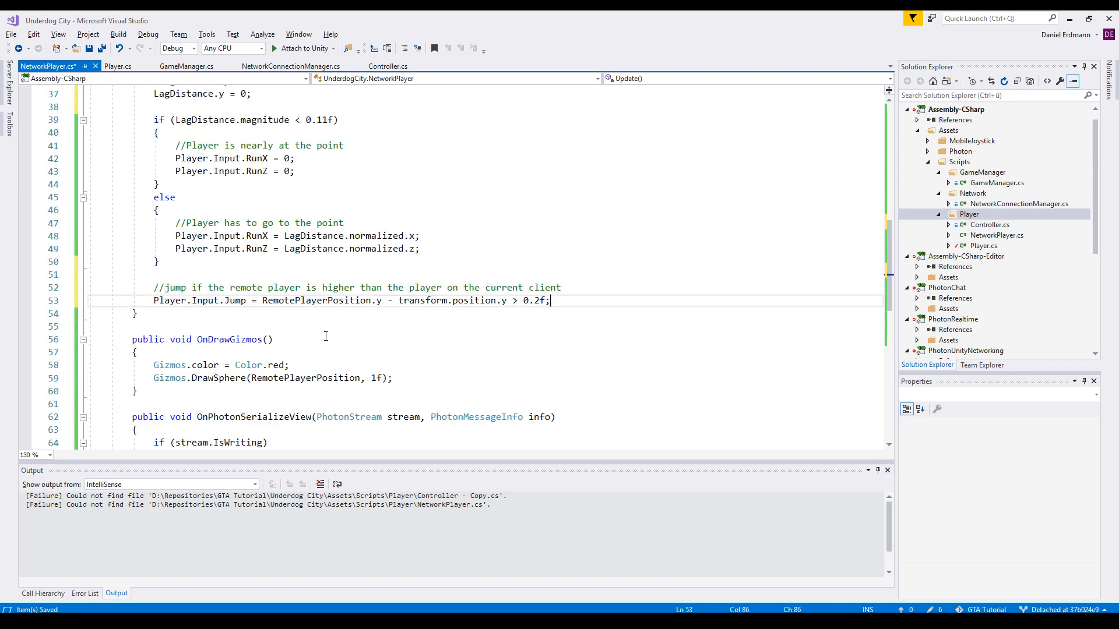
double_click(316, 300)
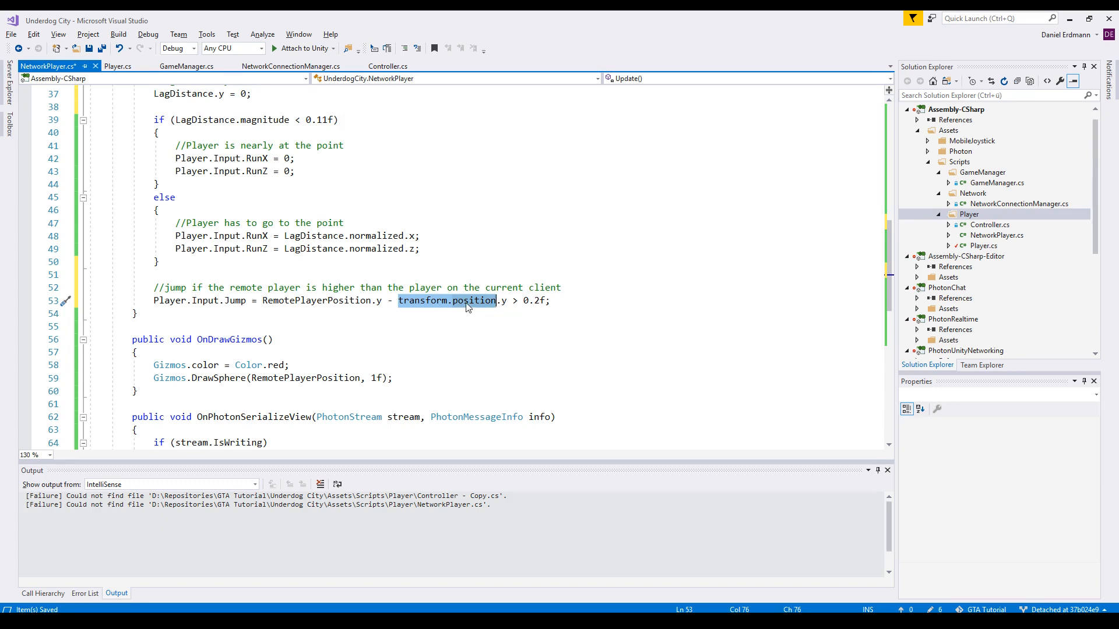
mouse_move(517, 301)
type("protected float RemoteLookZ;")
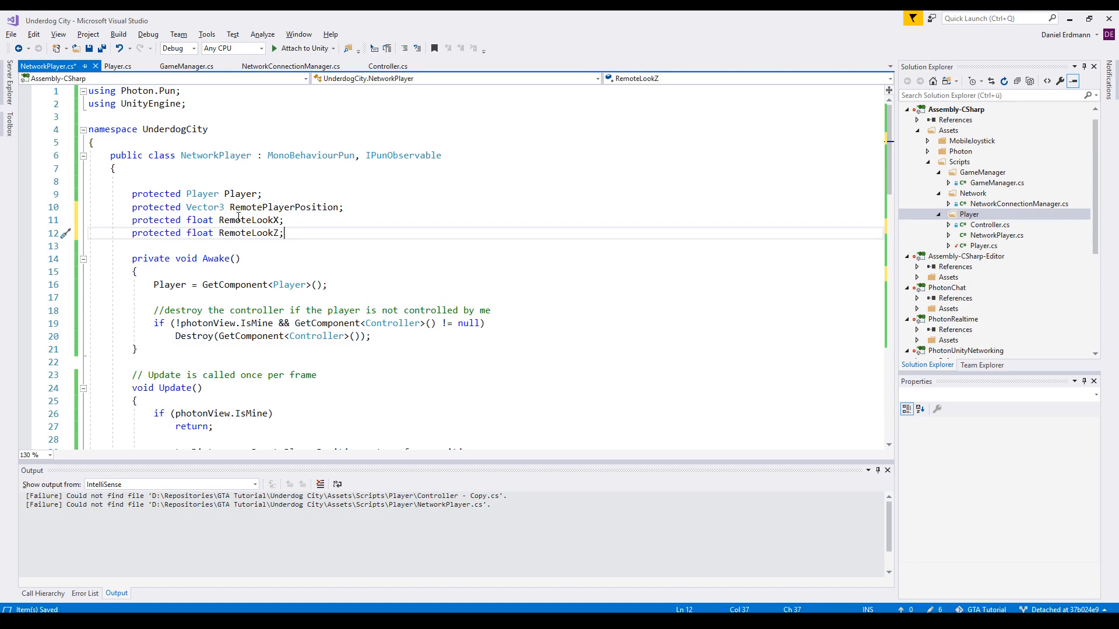
Declare RemoteLookX/RemoteLookZ, send Player.Input.LookX/LookZ and read them back as floats from the stream
double_click(250, 233)
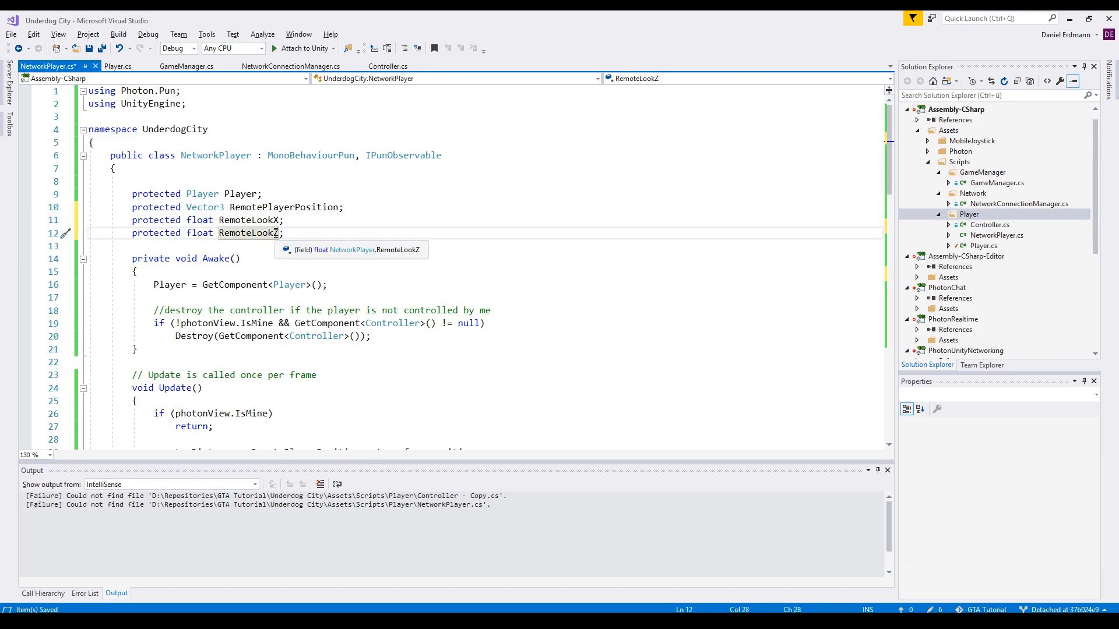
scroll("down", 3)
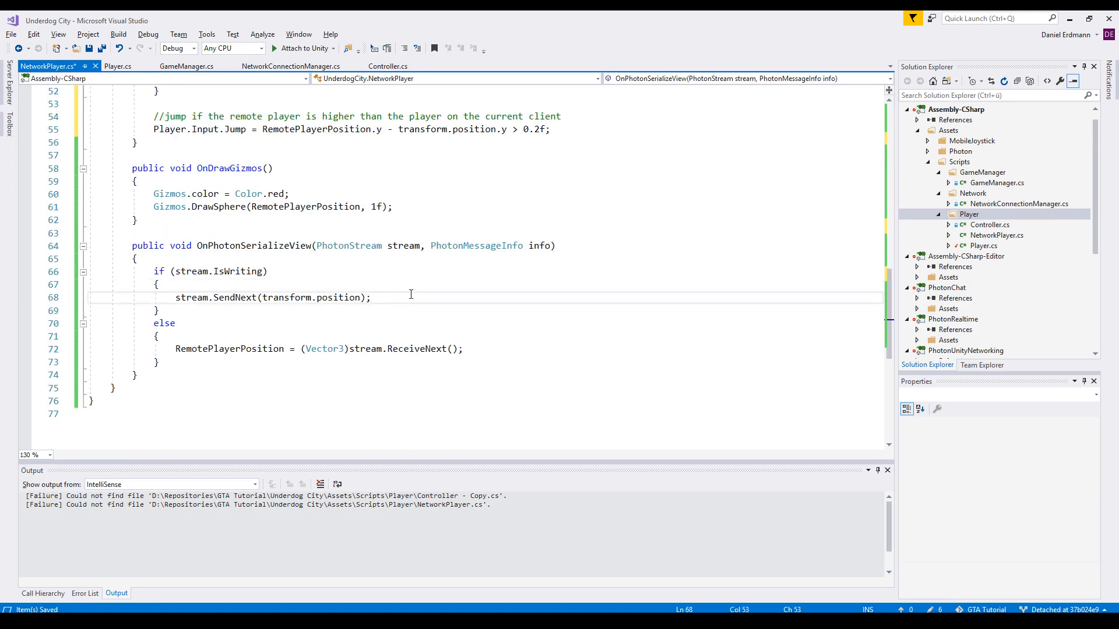
type("stream.SendNext(Player.Input.LookX);")
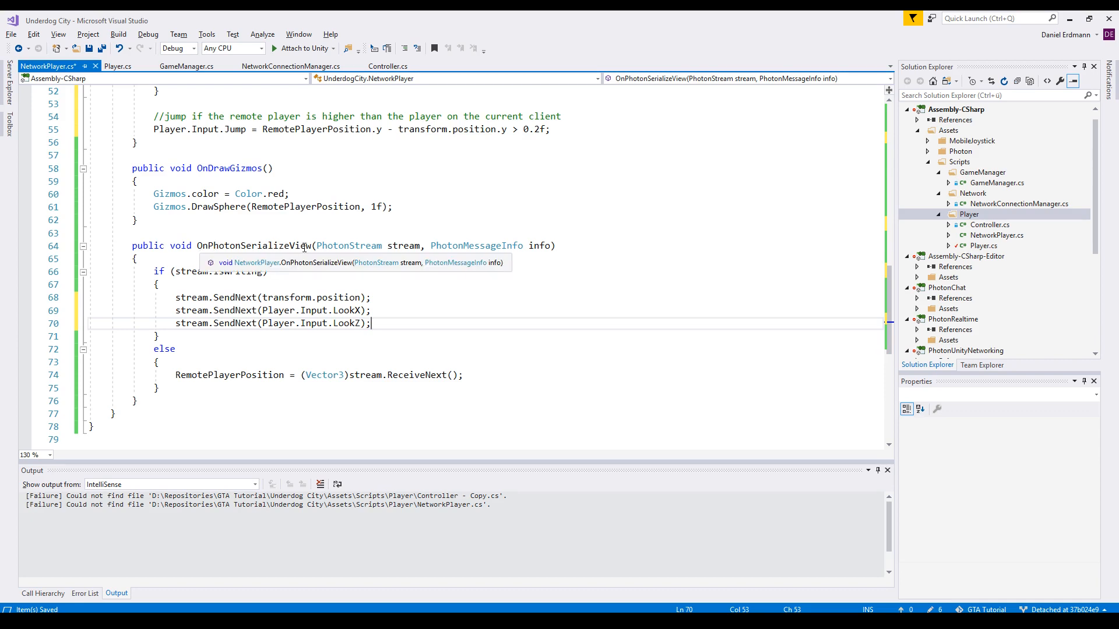
double_click(311, 310)
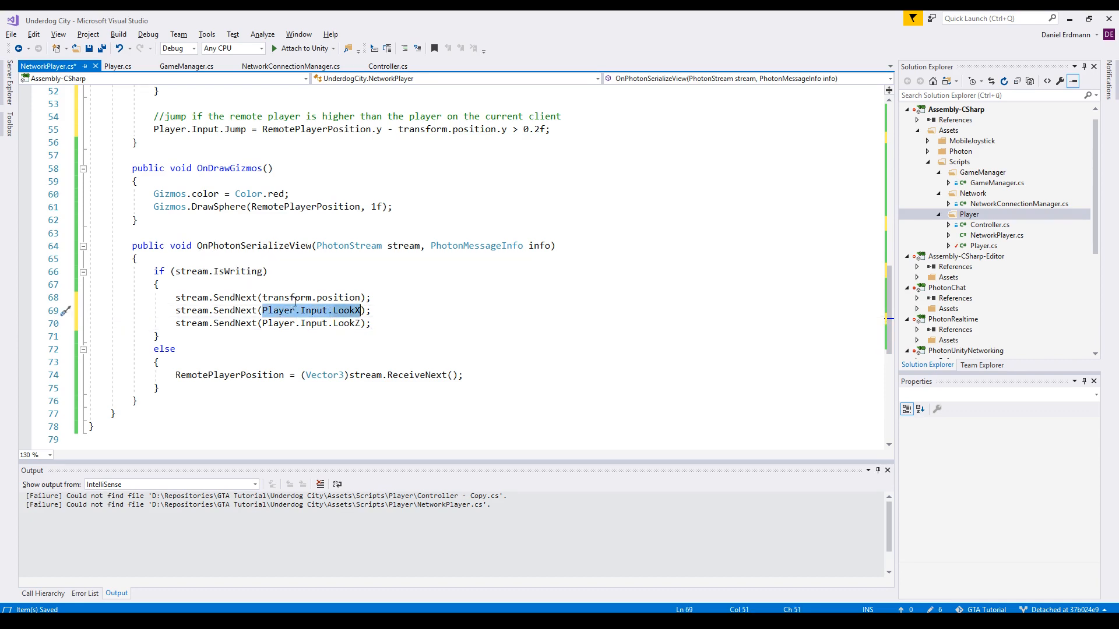
type("RemoteLookX = (float)stream.ReceiveNext();")
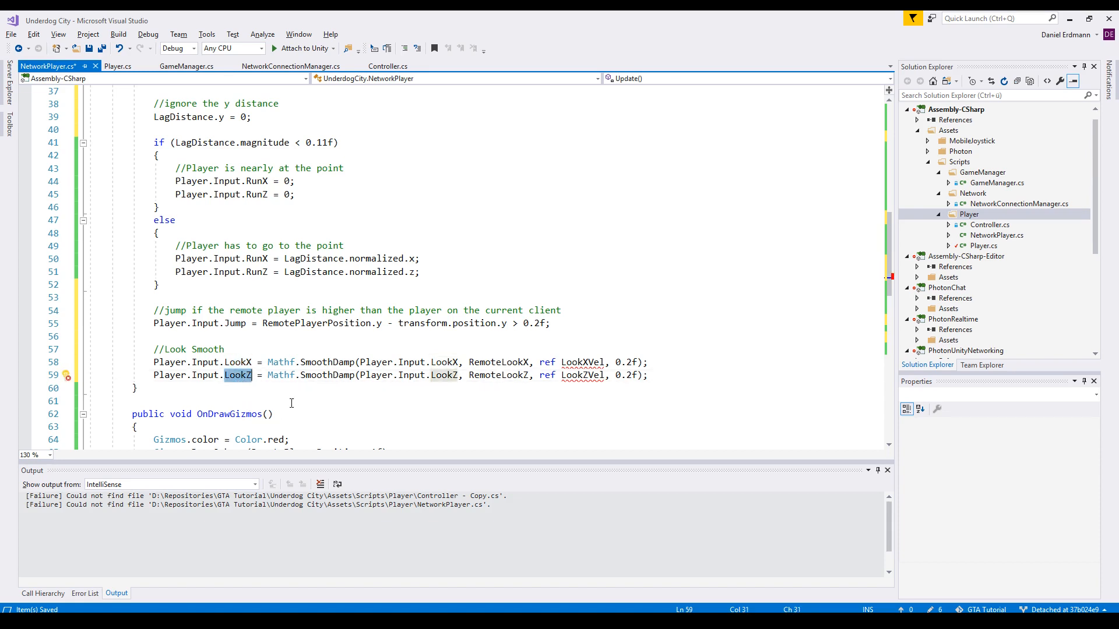
SmoothDamp LookX/LookZ toward RemoteLookX/Z with 0.2f and declare LookXVel, LookZVel fields
double_click(328, 361)
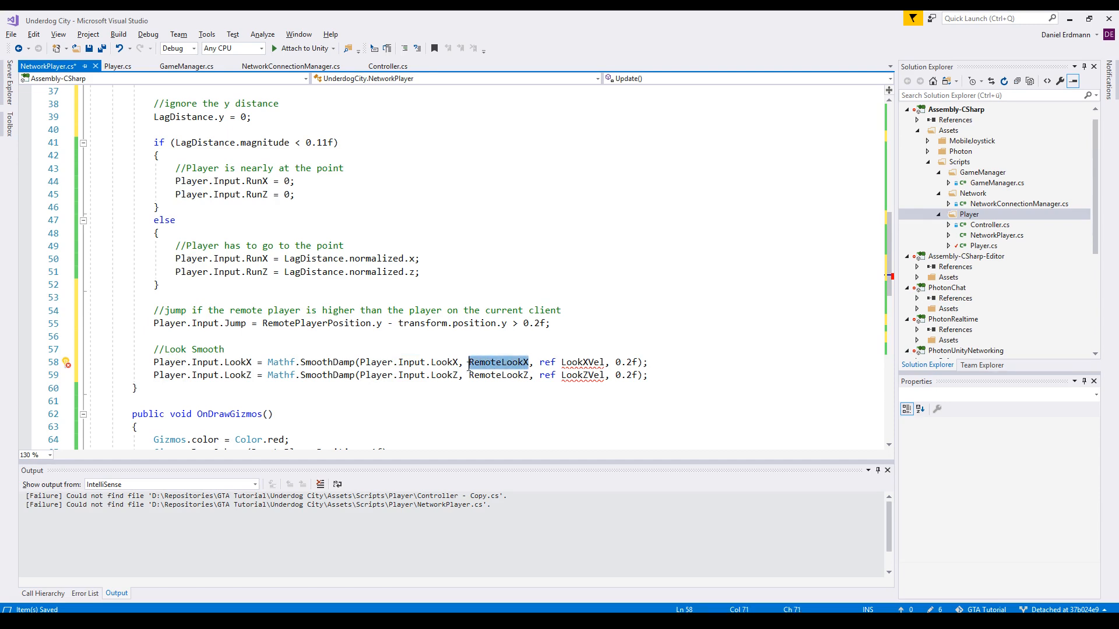
double_click(325, 363)
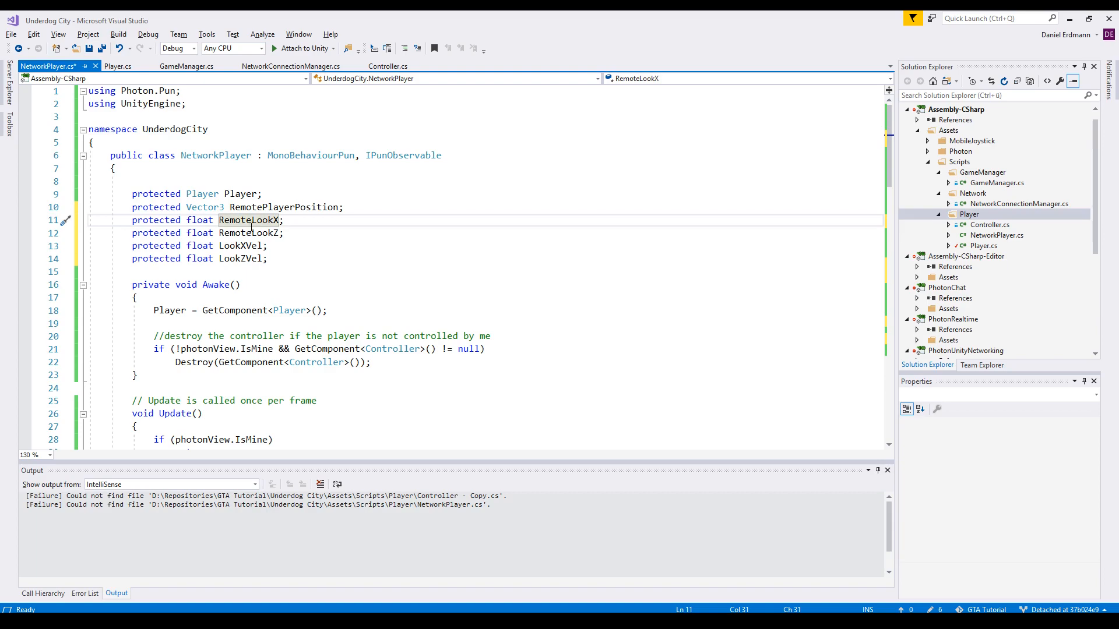
scroll("down", 3)
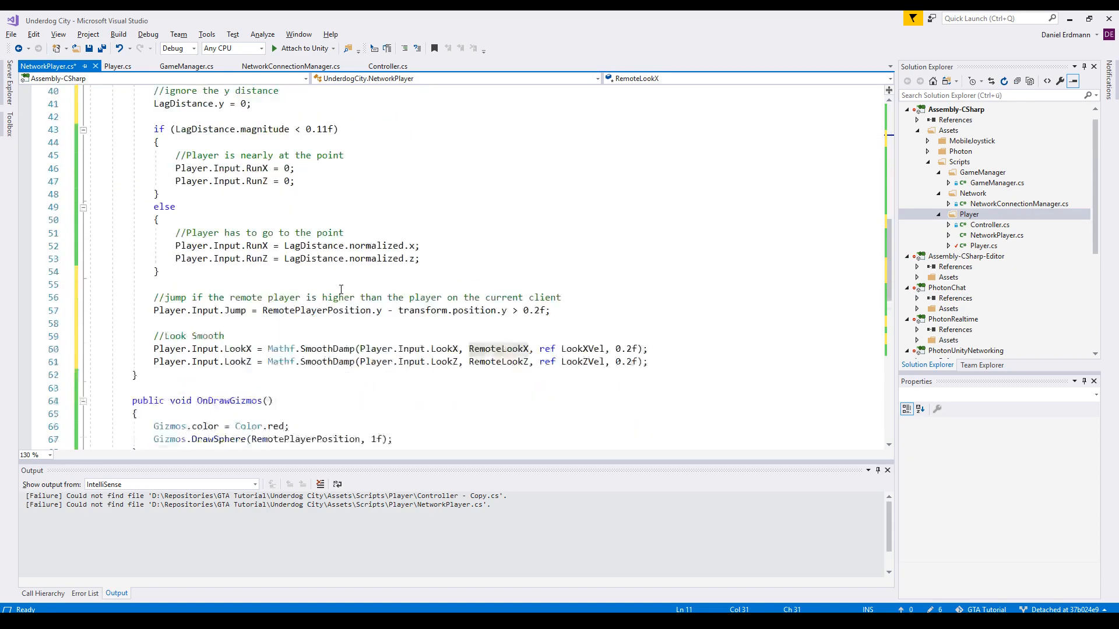